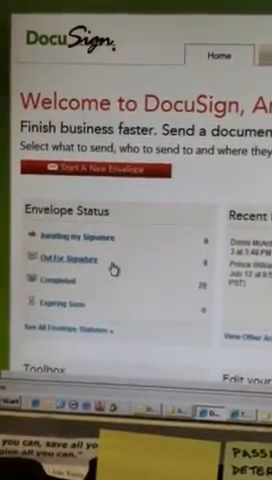
{"action": "scroll", "scroll_direction": "down", "scroll_amount": 3}
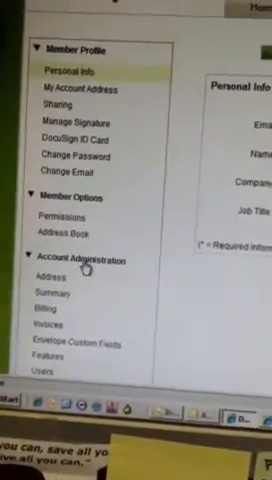
{"action": "scroll", "scroll_direction": "down", "scroll_amount": 3}
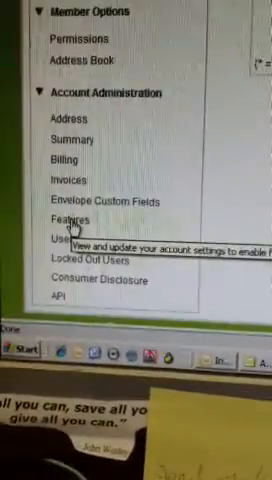
{"action": "scroll", "scroll_direction": "up", "scroll_amount": 3}
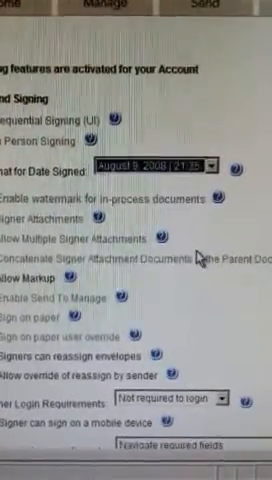
{"action": "scroll", "scroll_direction": "down", "scroll_amount": 3}
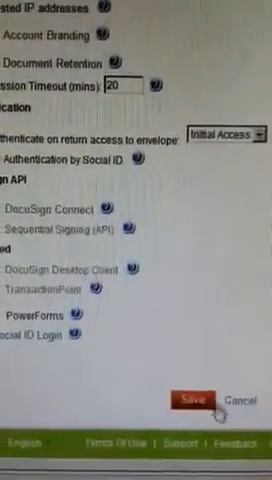